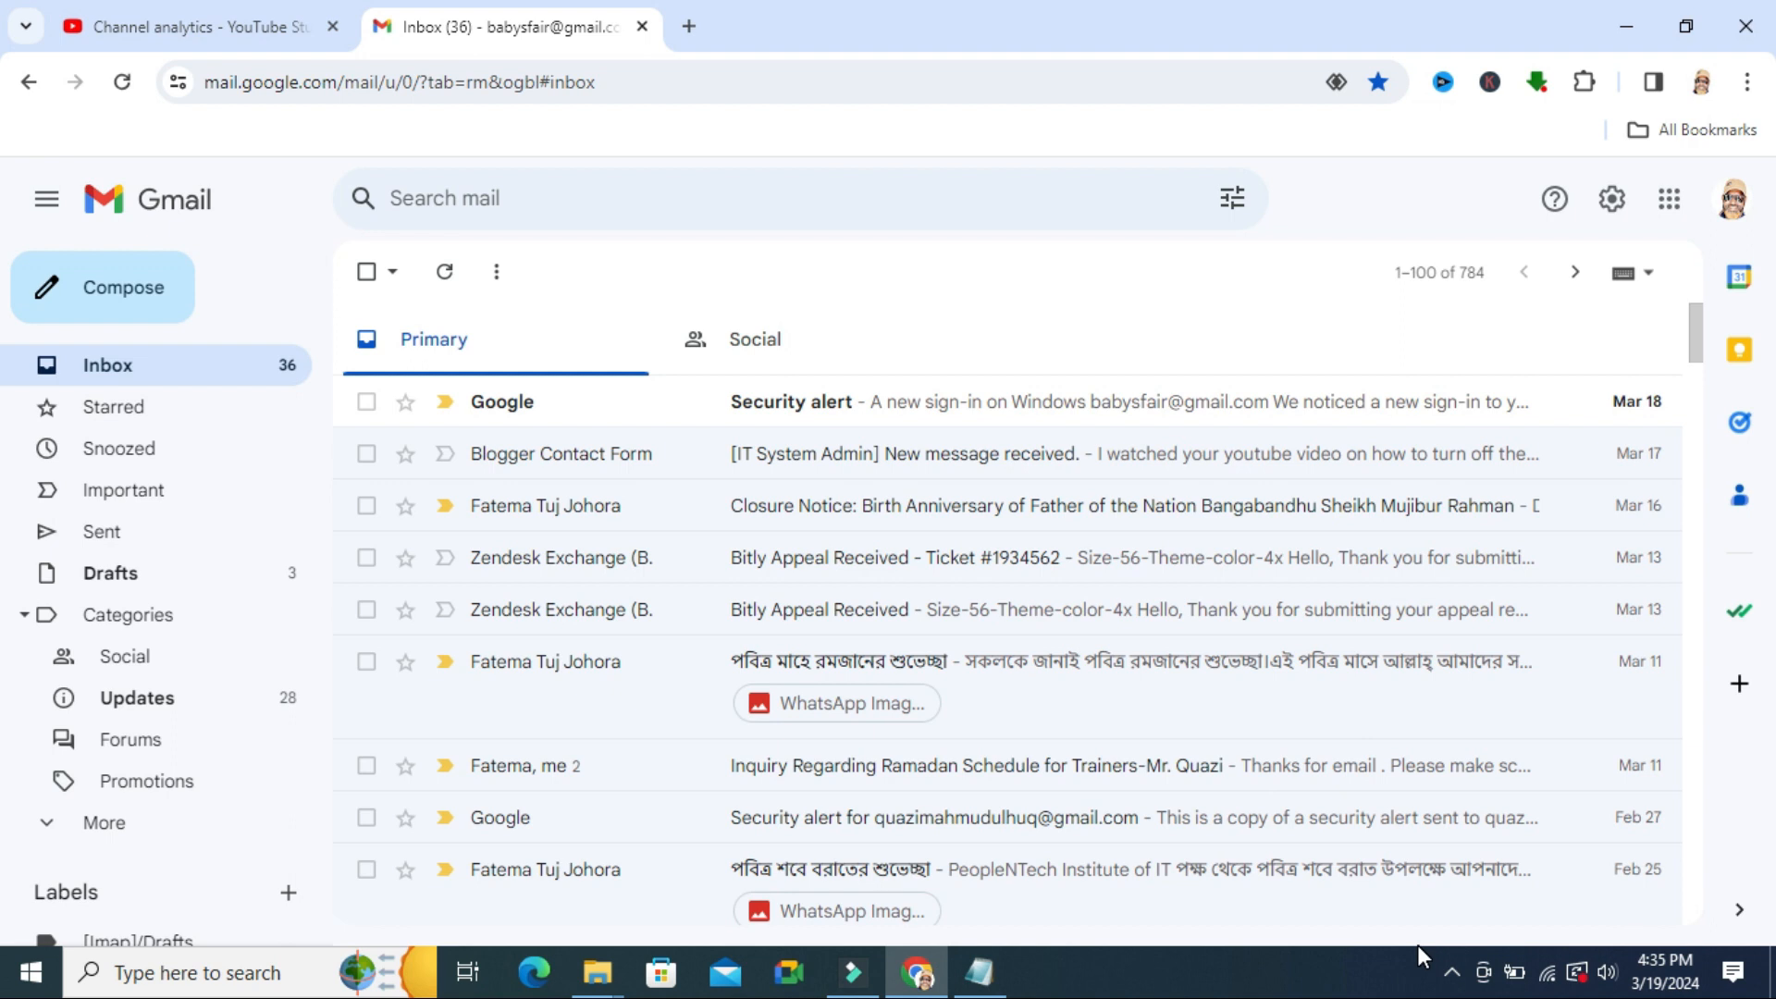
mouse_move(1434, 957)
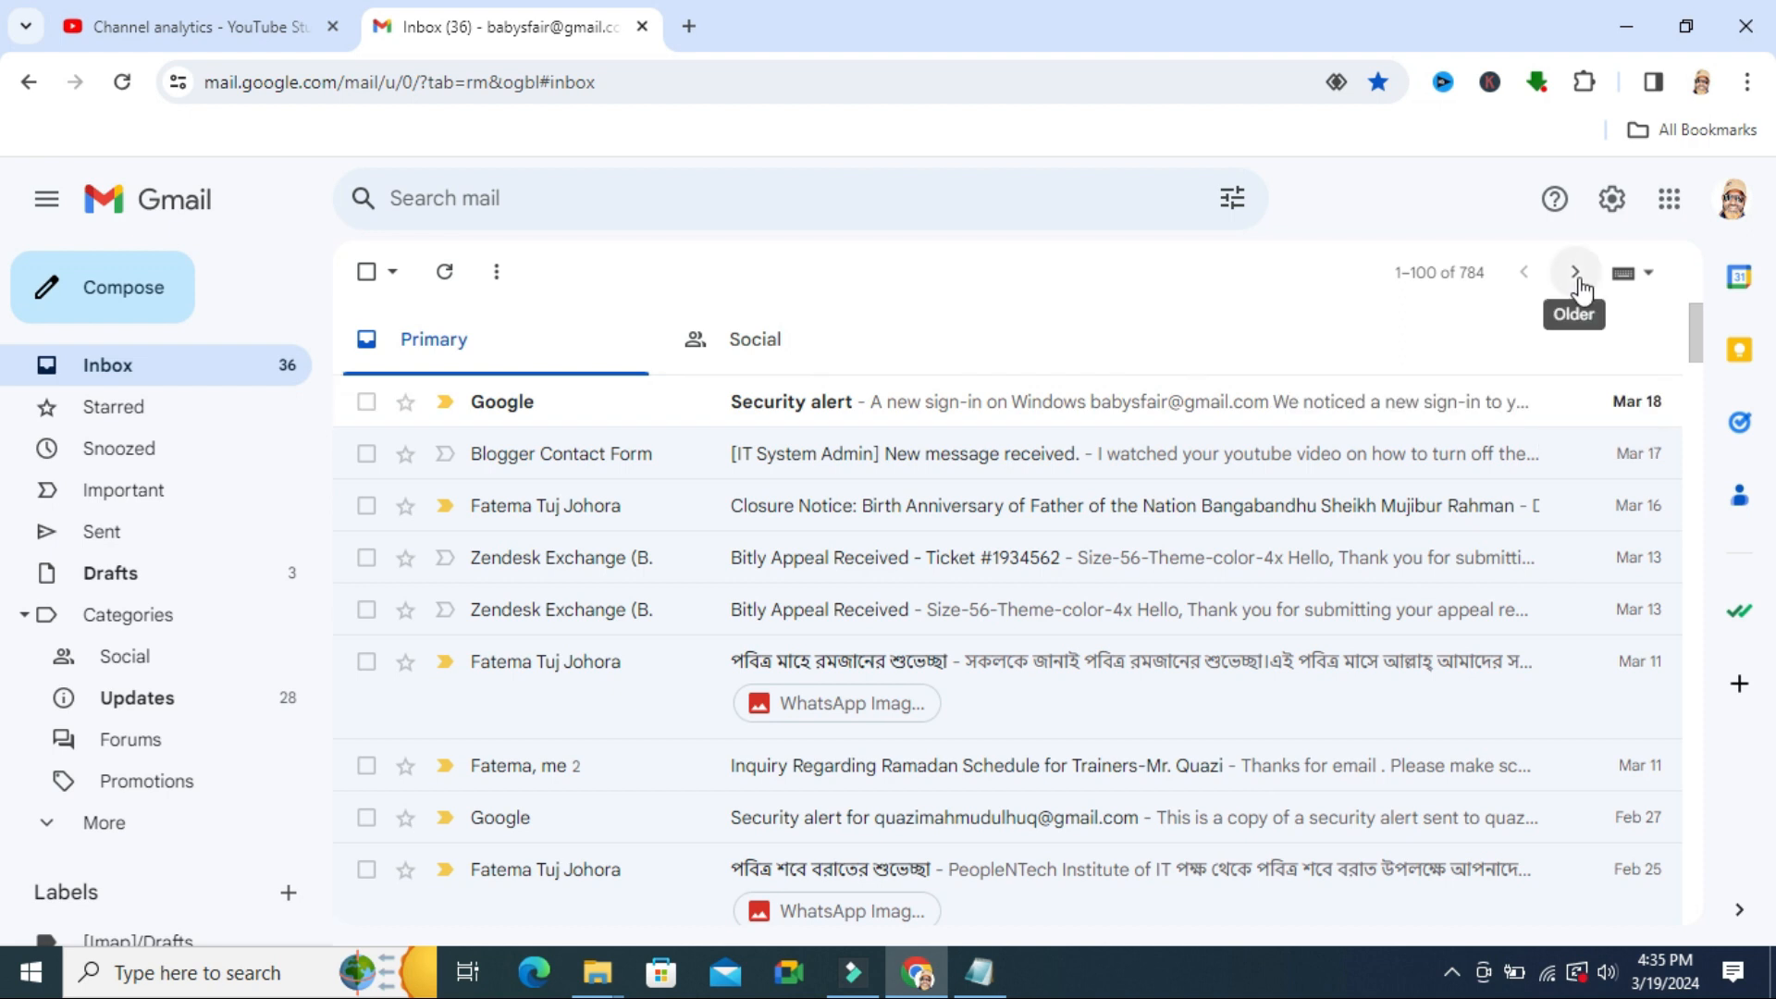
mouse_move(1610, 198)
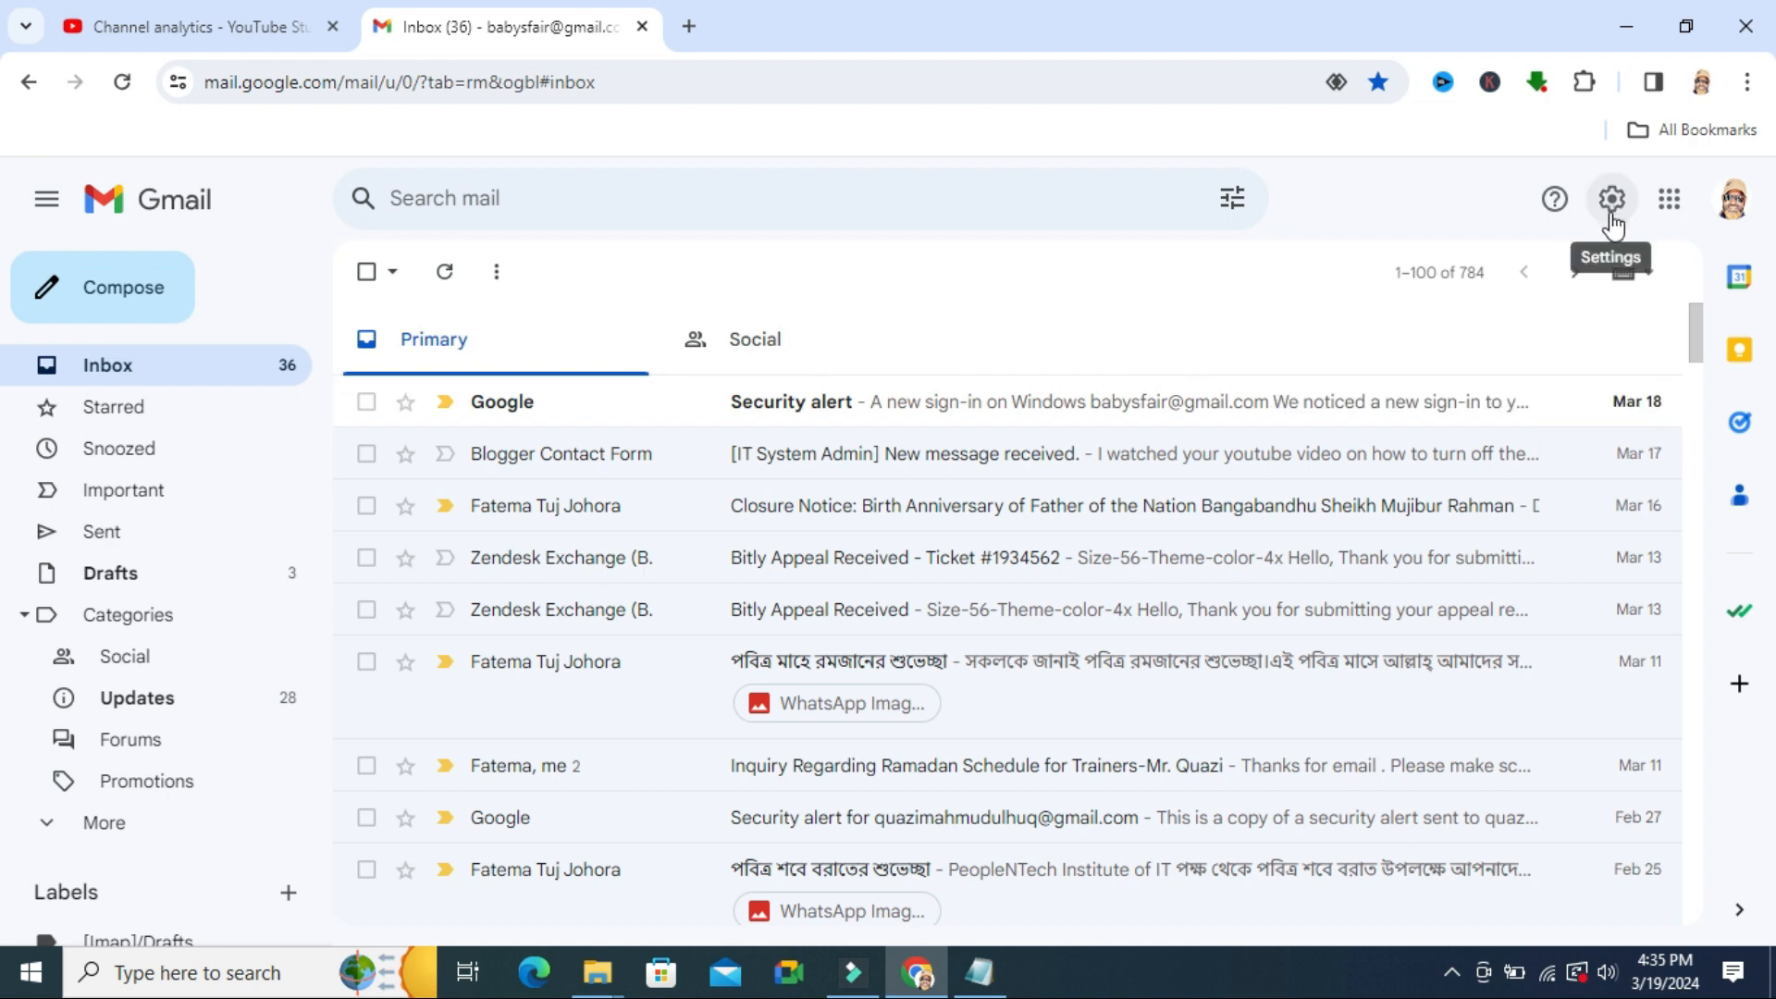
Open Gmail's full Settings page from the quick settings panel's 'See all settings'
click(1609, 198)
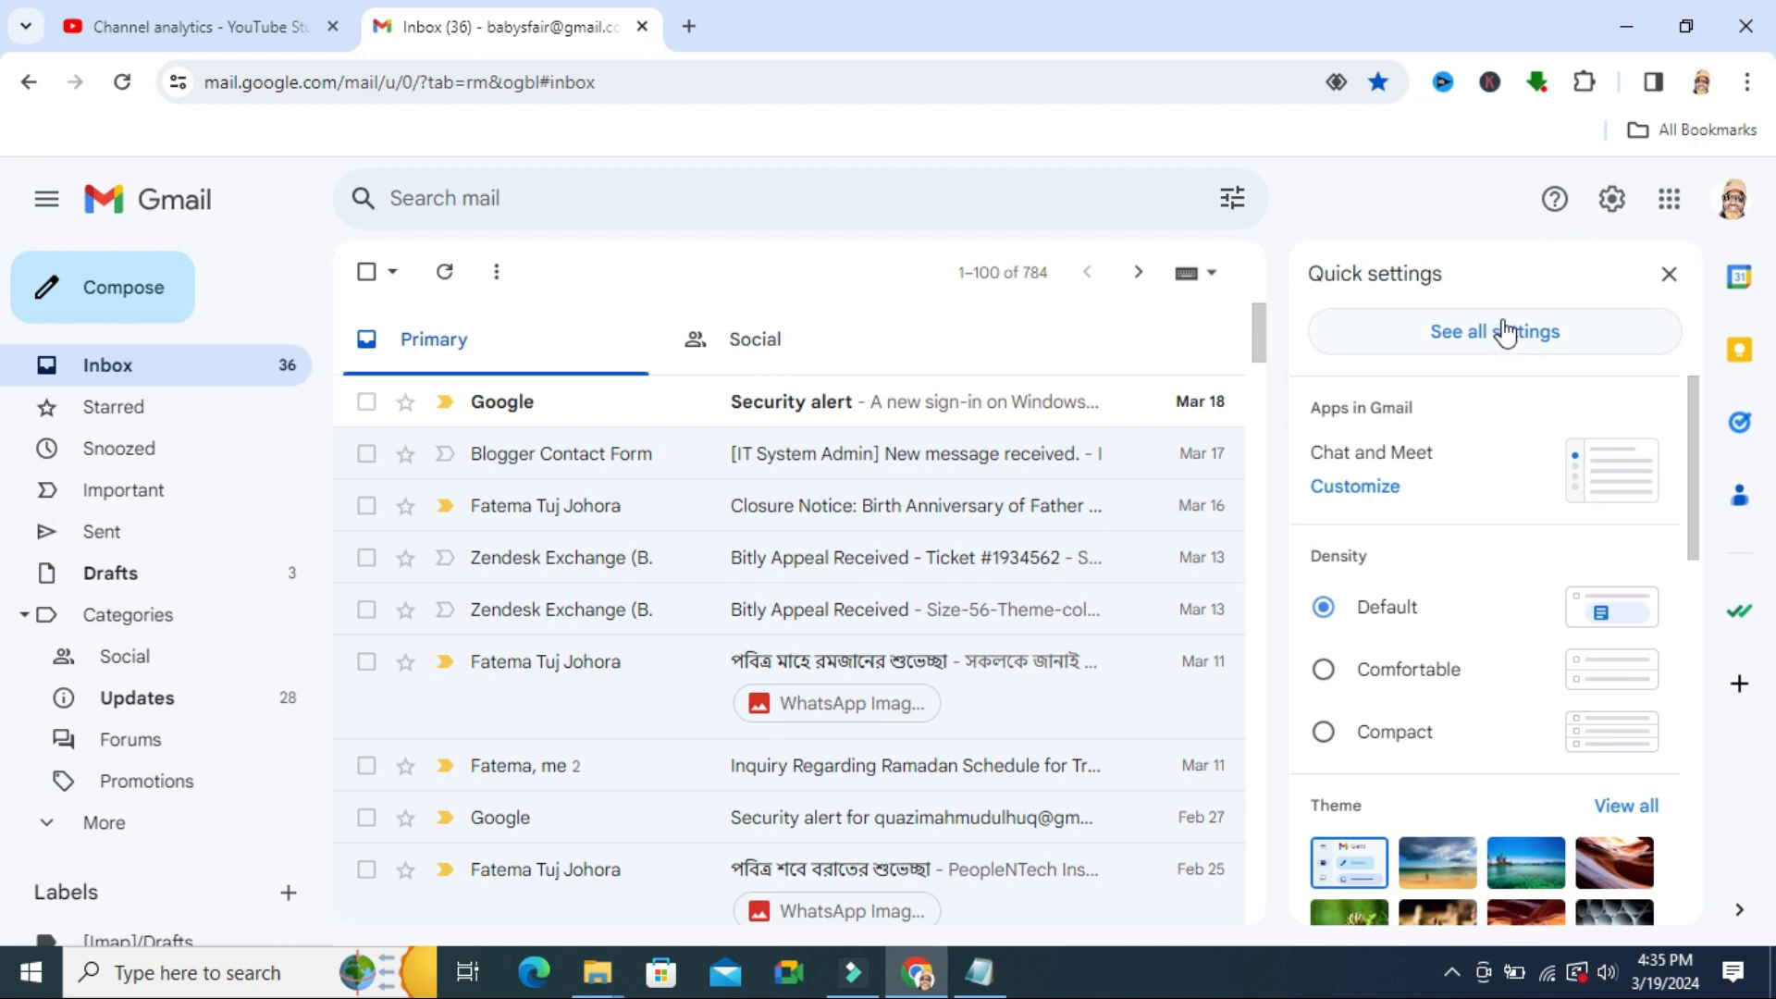
click(1493, 331)
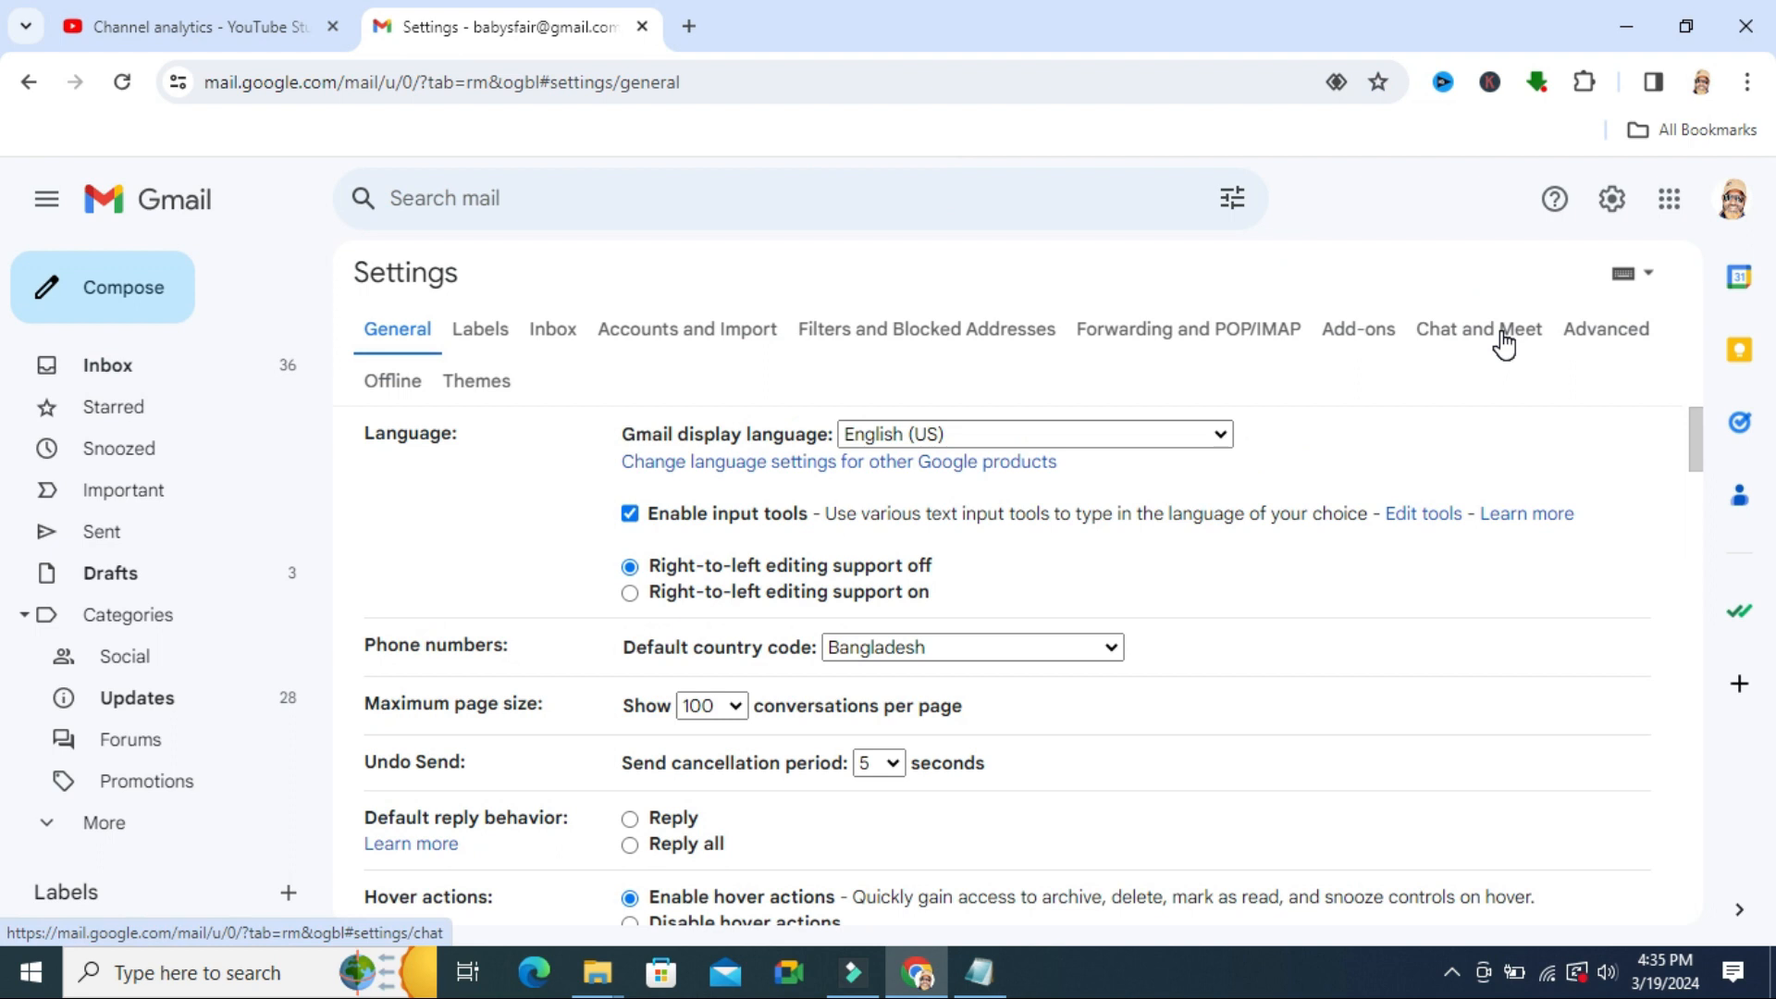
scroll(down, 3)
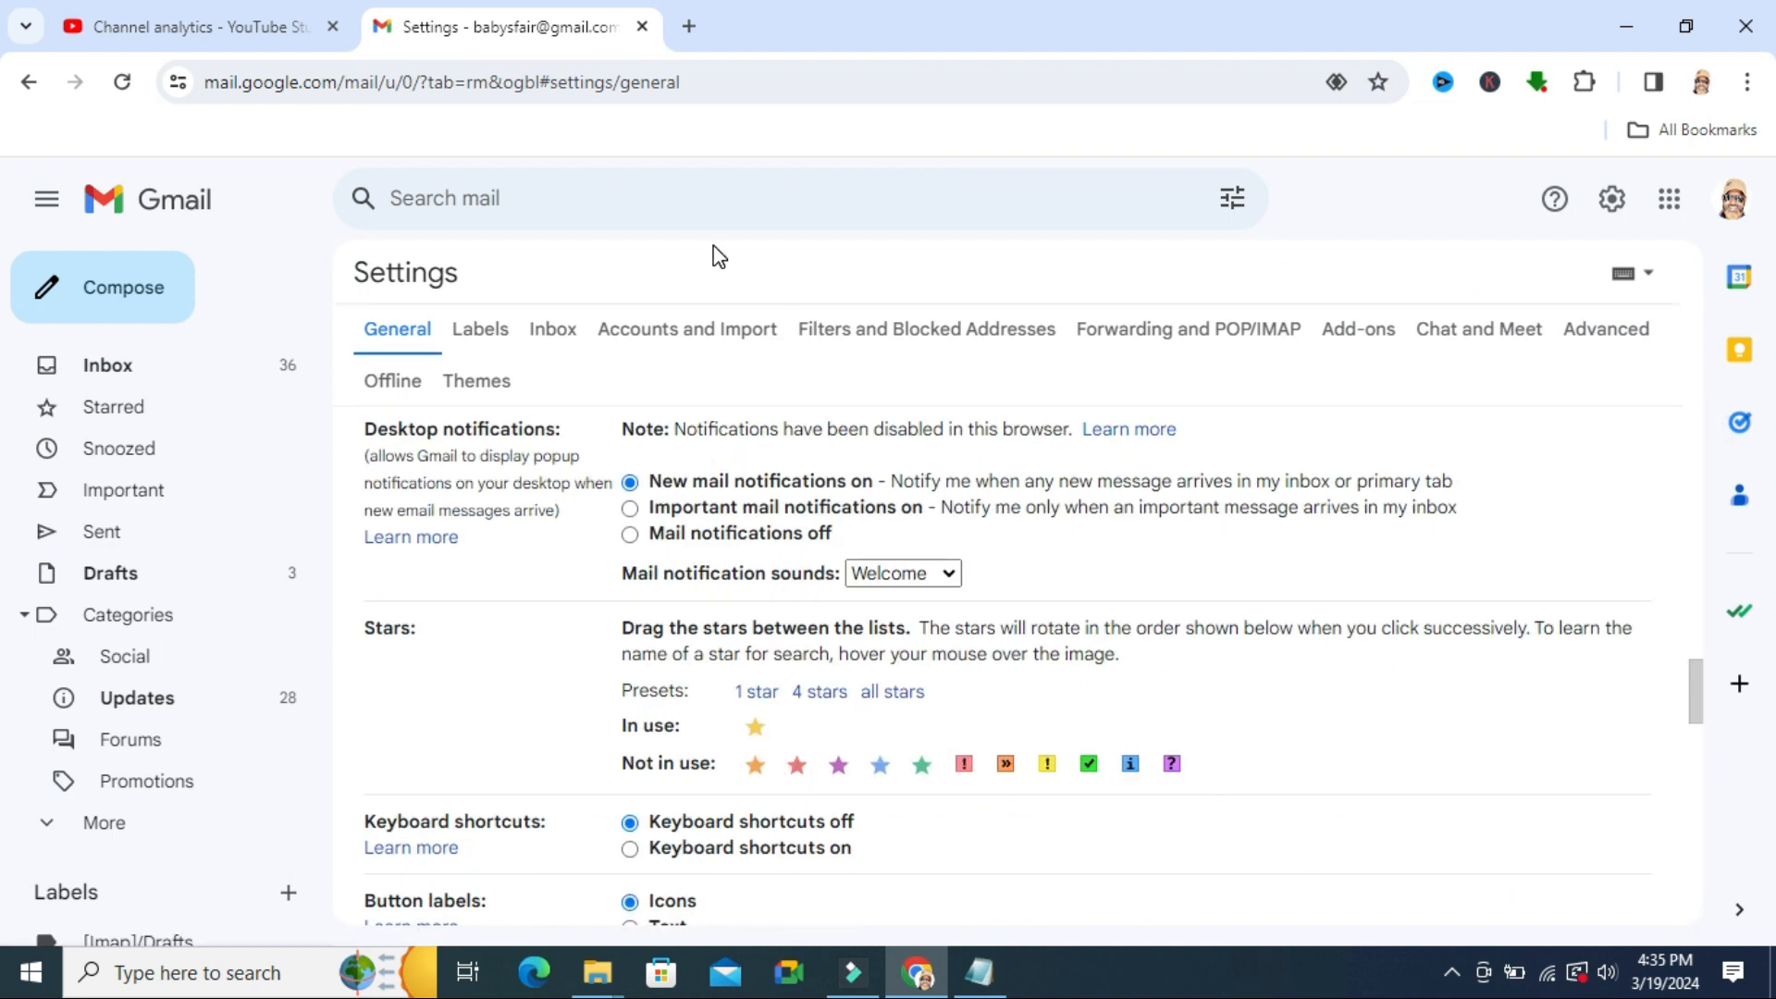
mouse_move(532, 450)
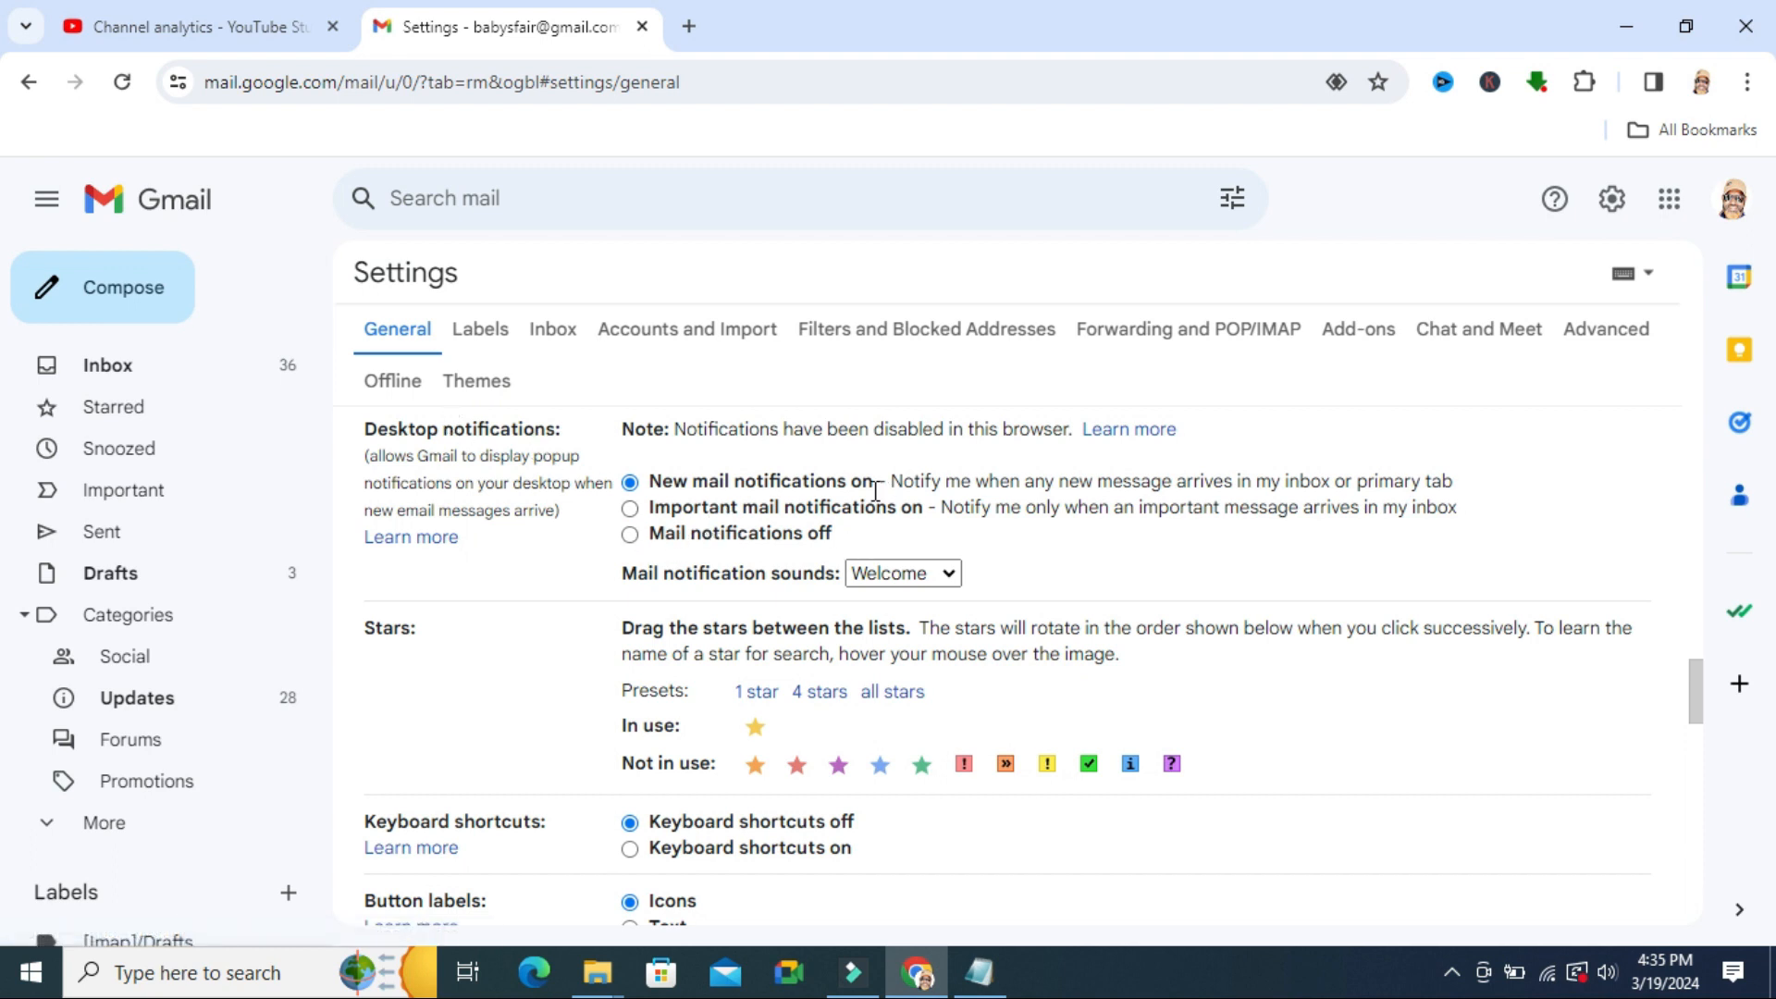
mouse_move(663, 572)
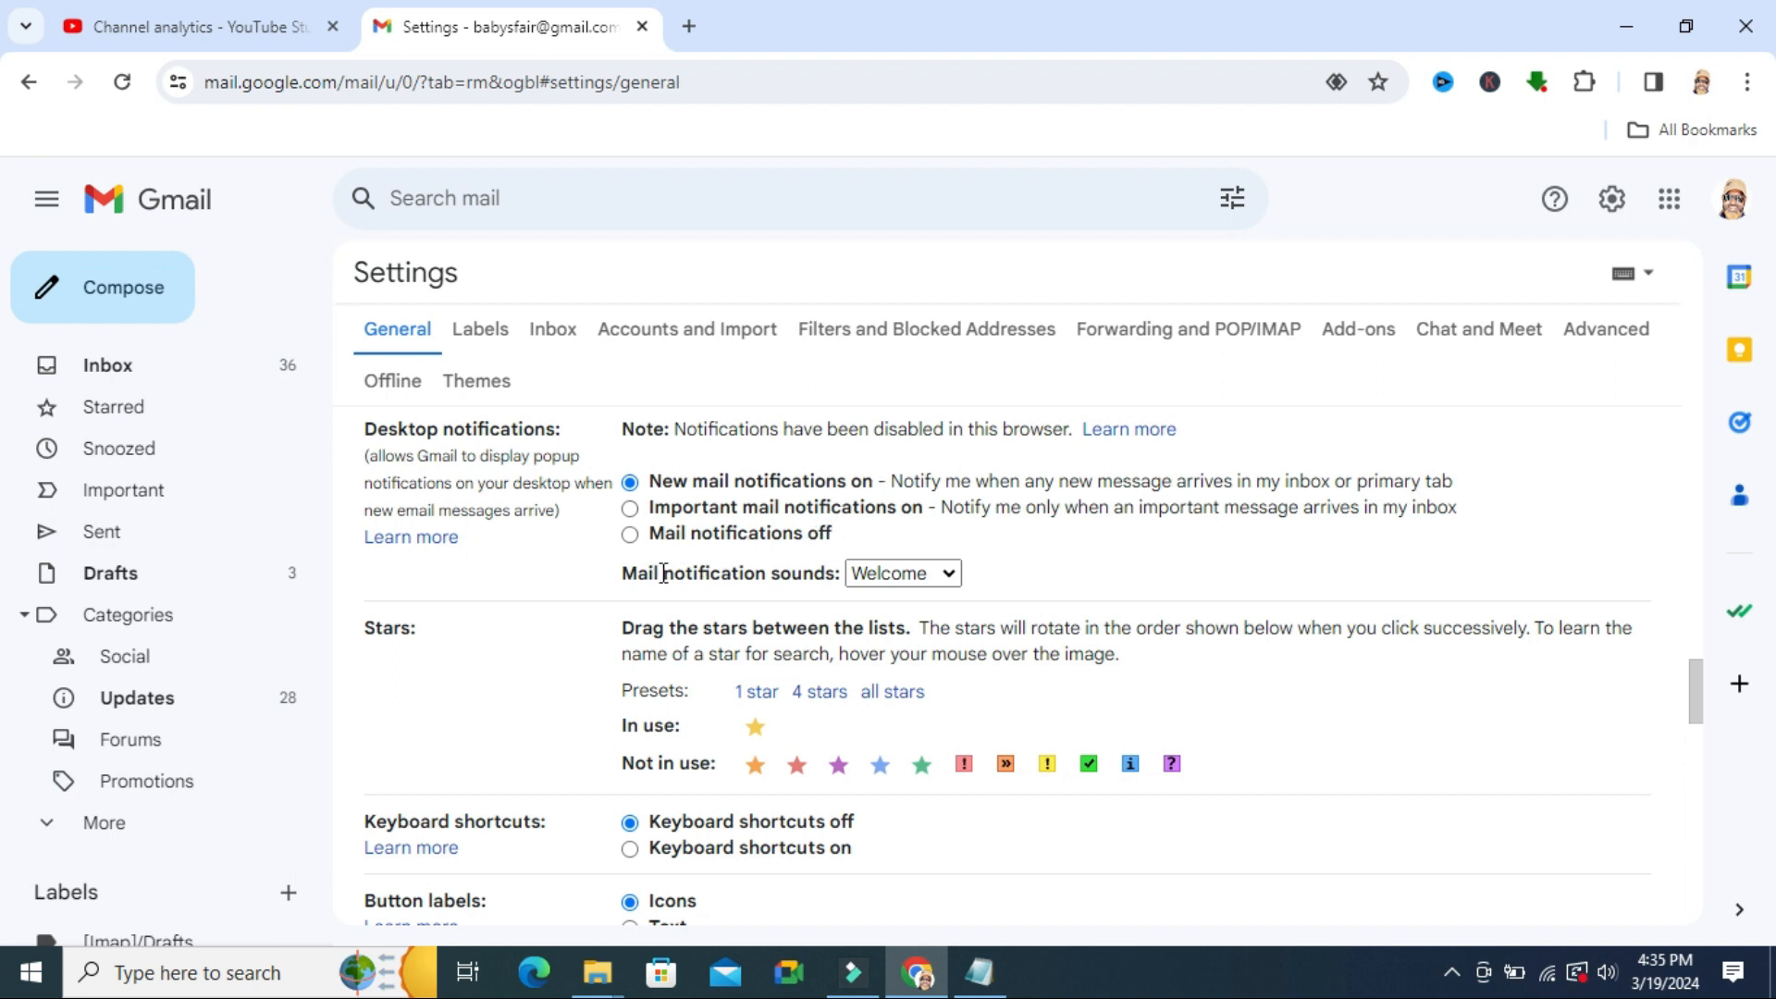
mouse_move(847, 601)
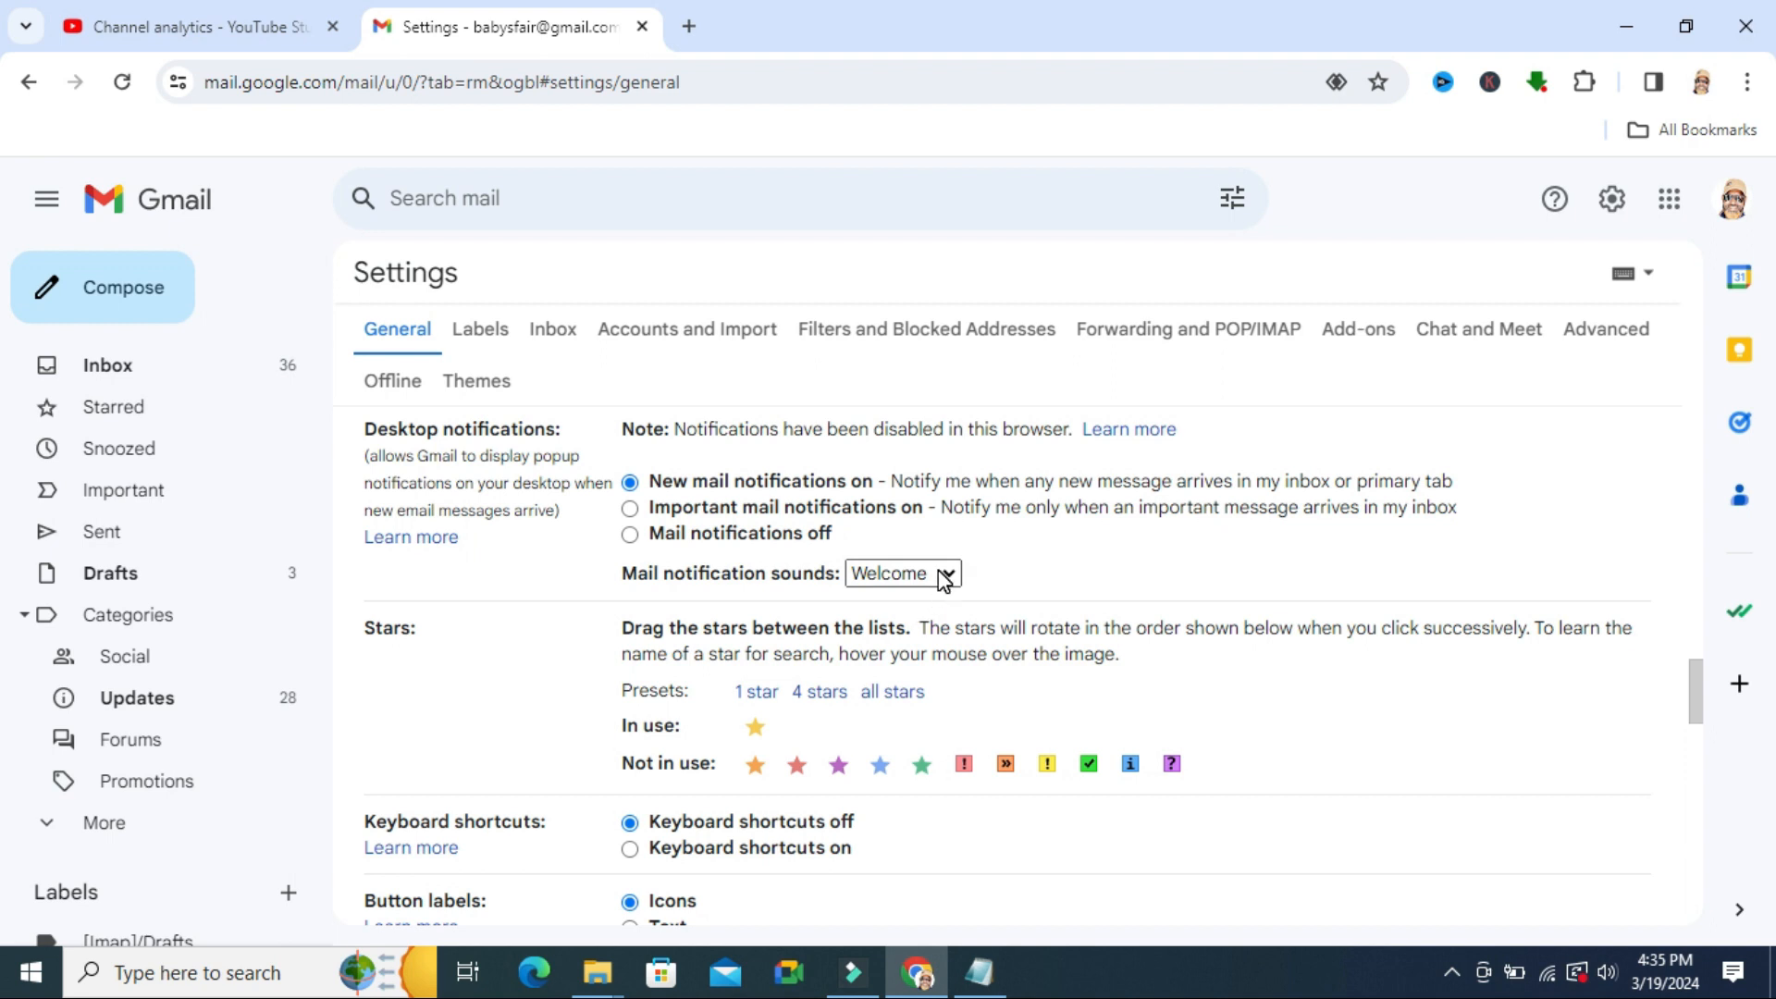
Change the Mail notification sounds setting from Welcome to None
click(902, 573)
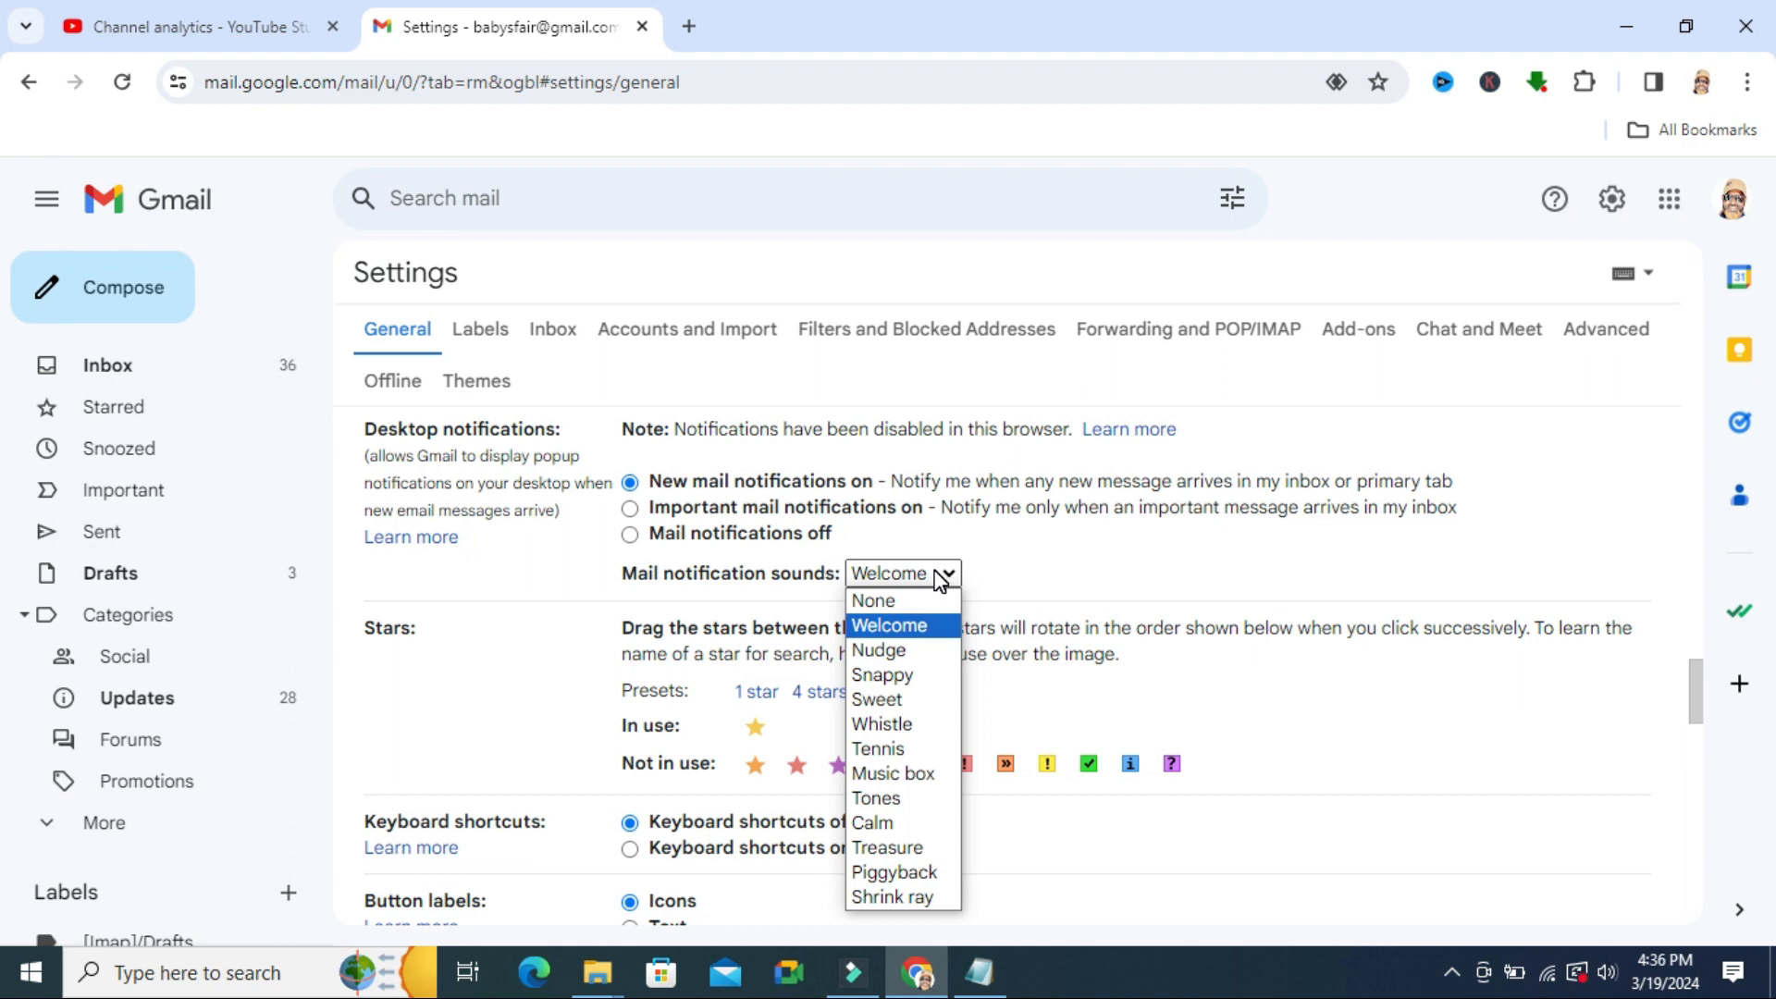
mouse_move(873, 600)
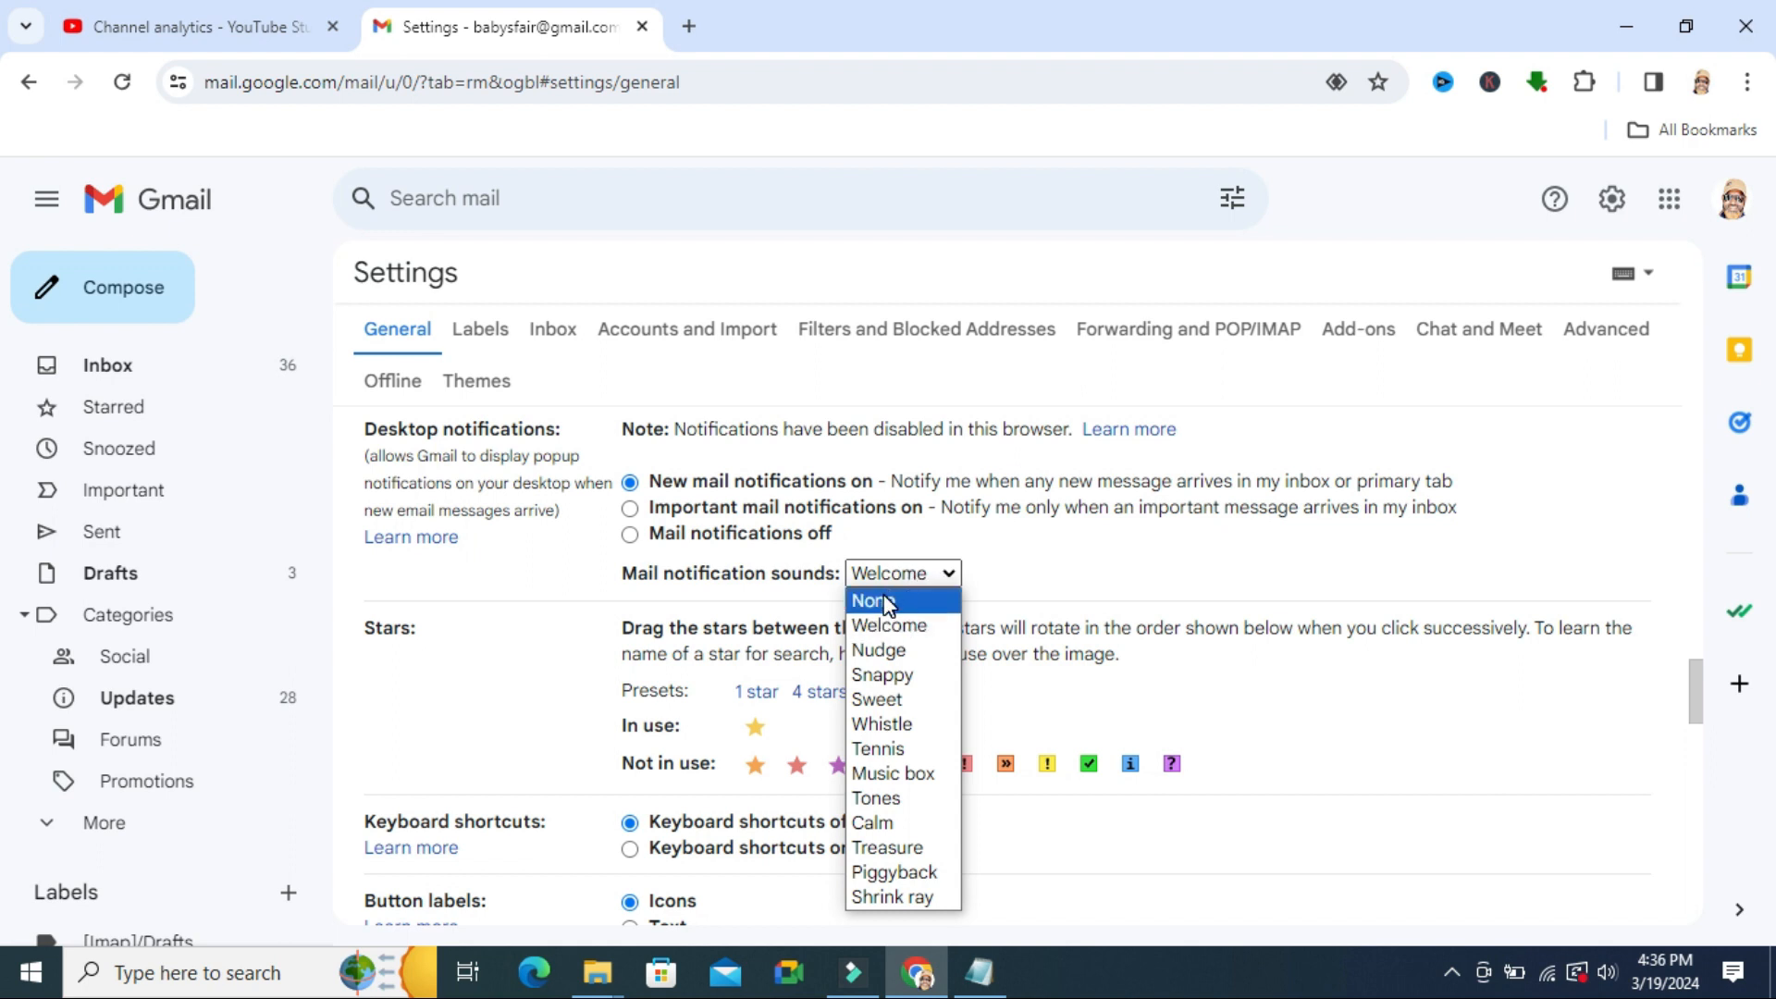
click(873, 599)
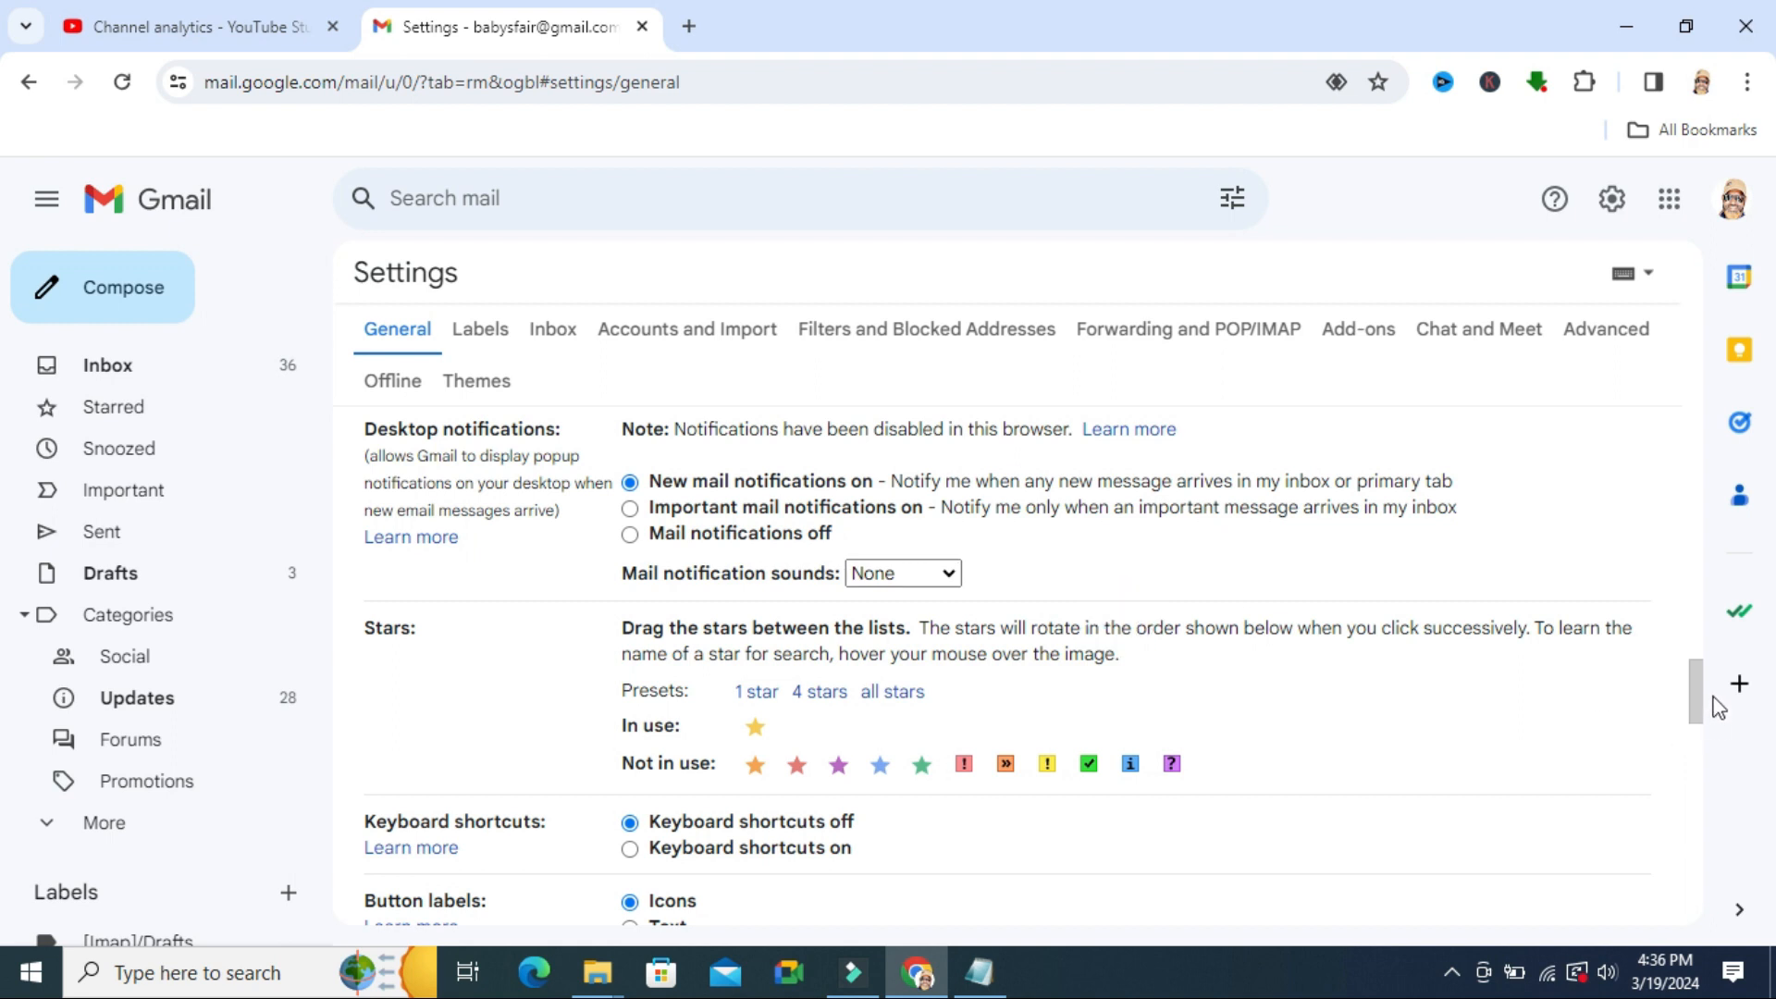
Save the General settings changes, returning to the Primary inbox
scroll(down, 3)
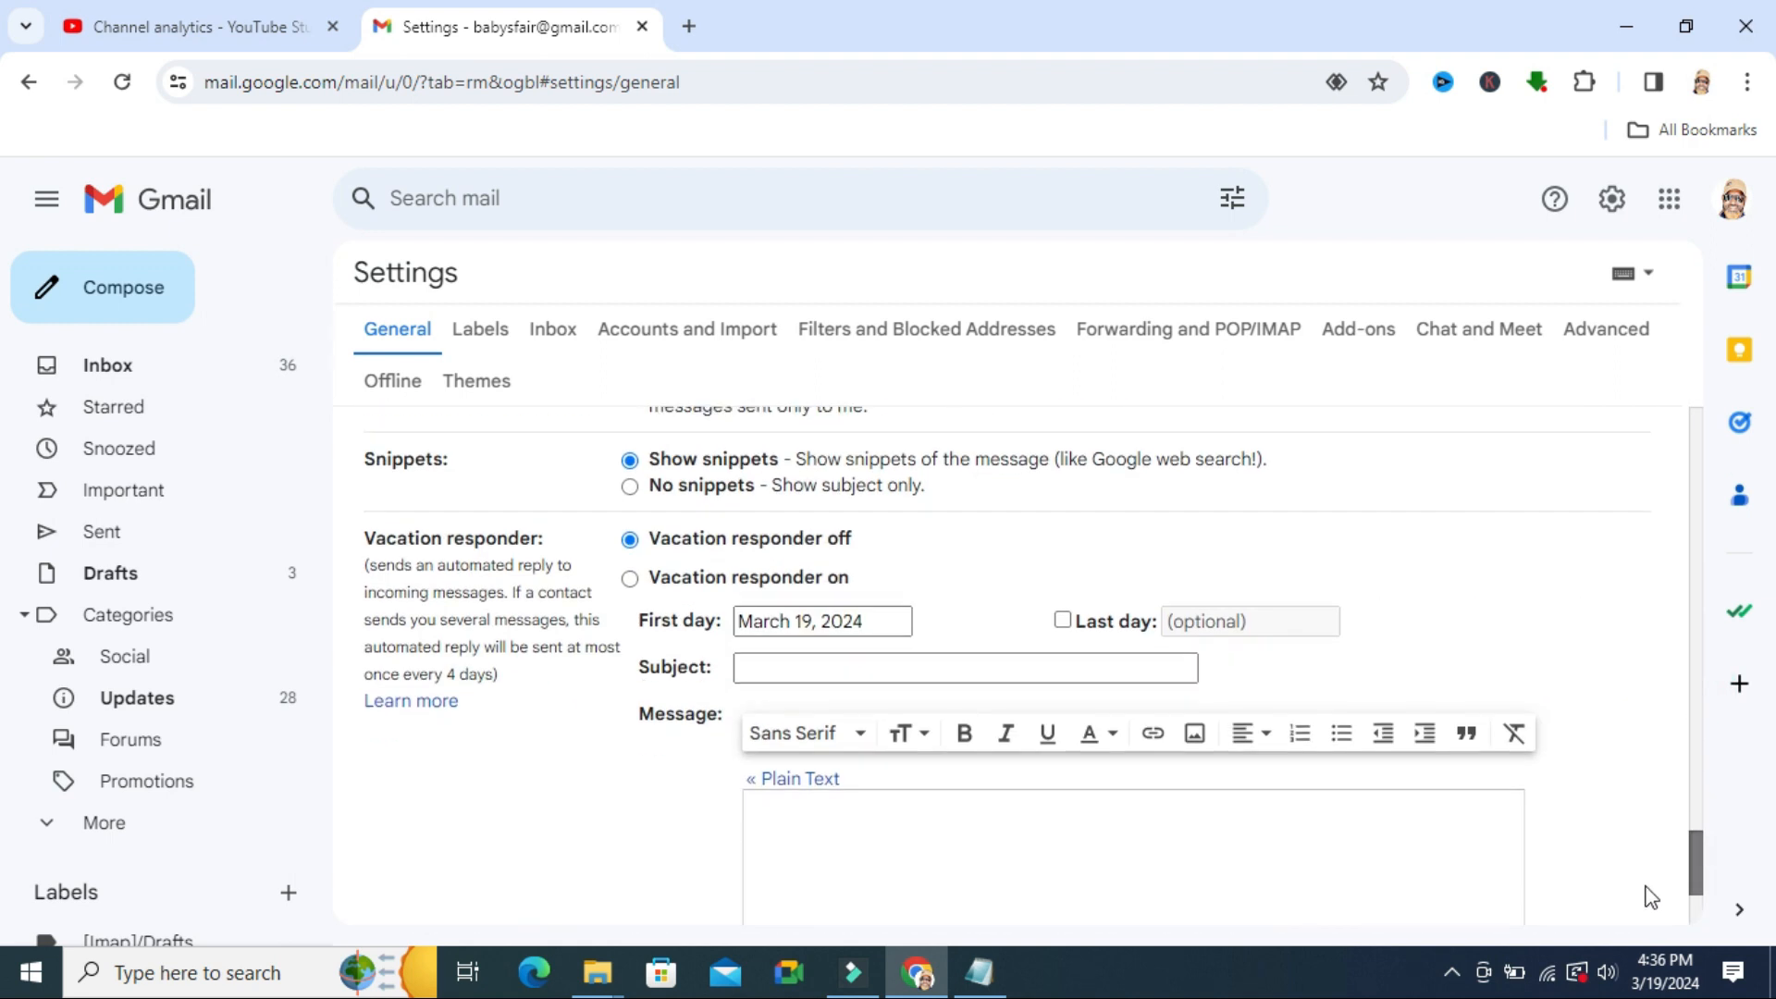
scroll(down, 3)
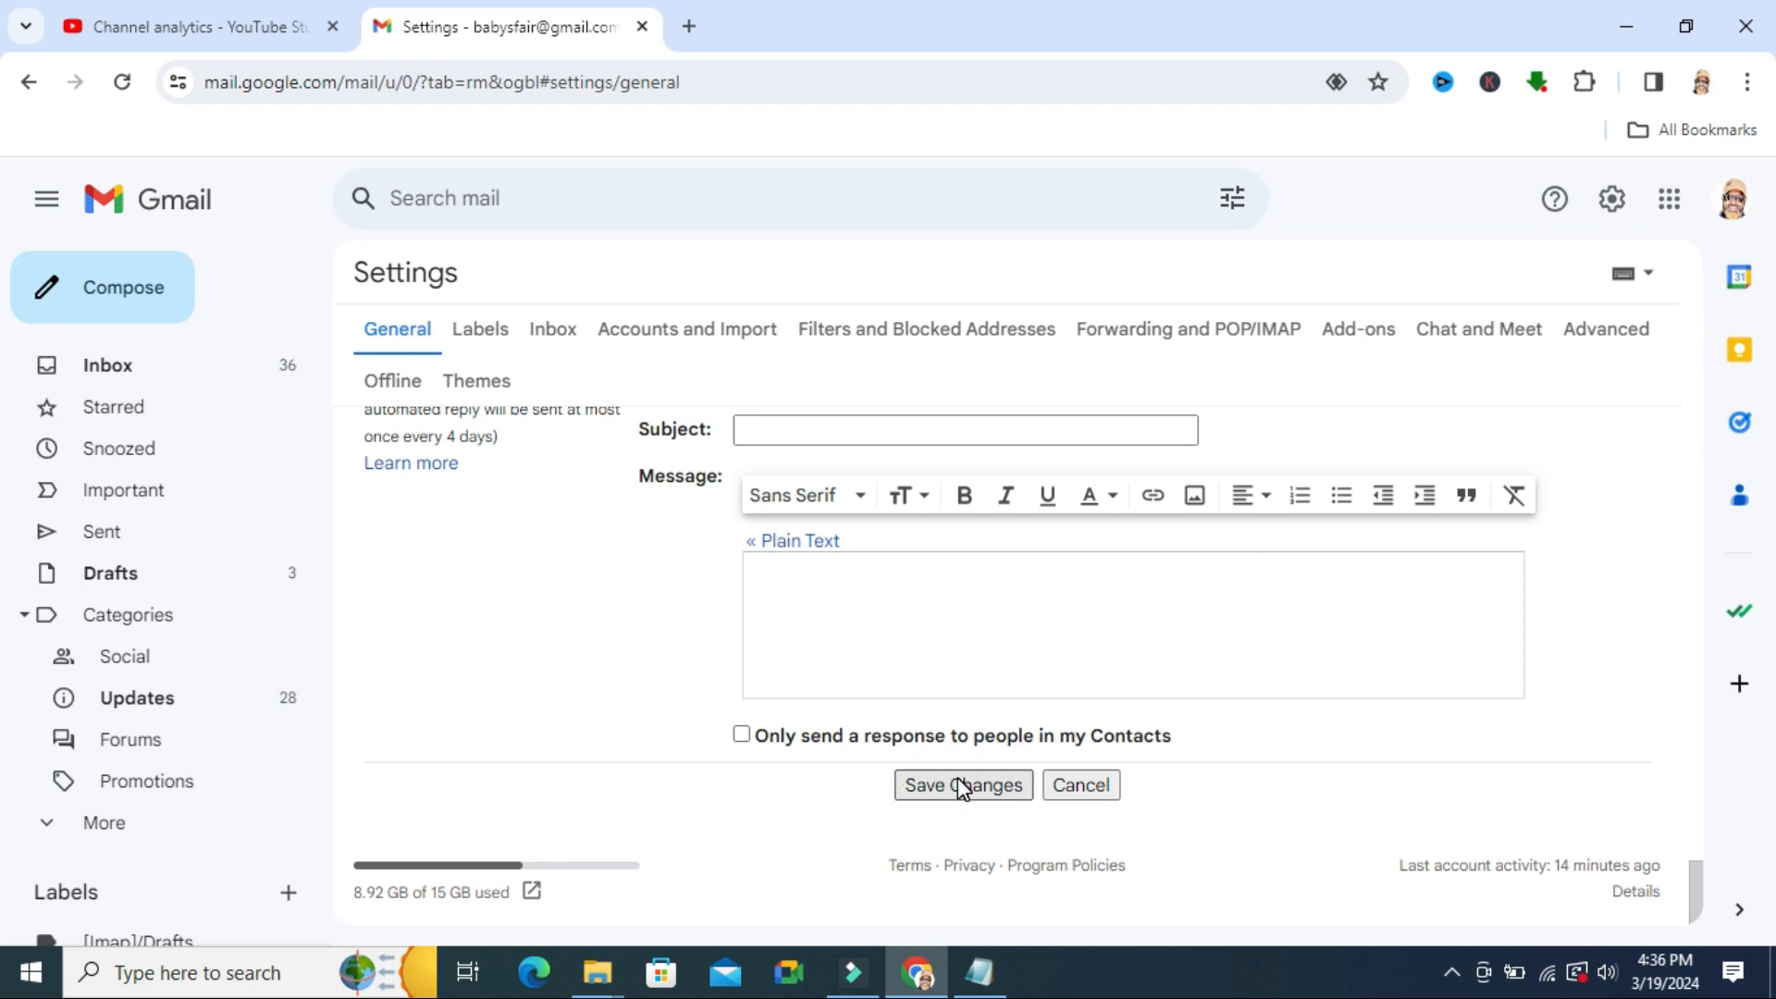
click(960, 786)
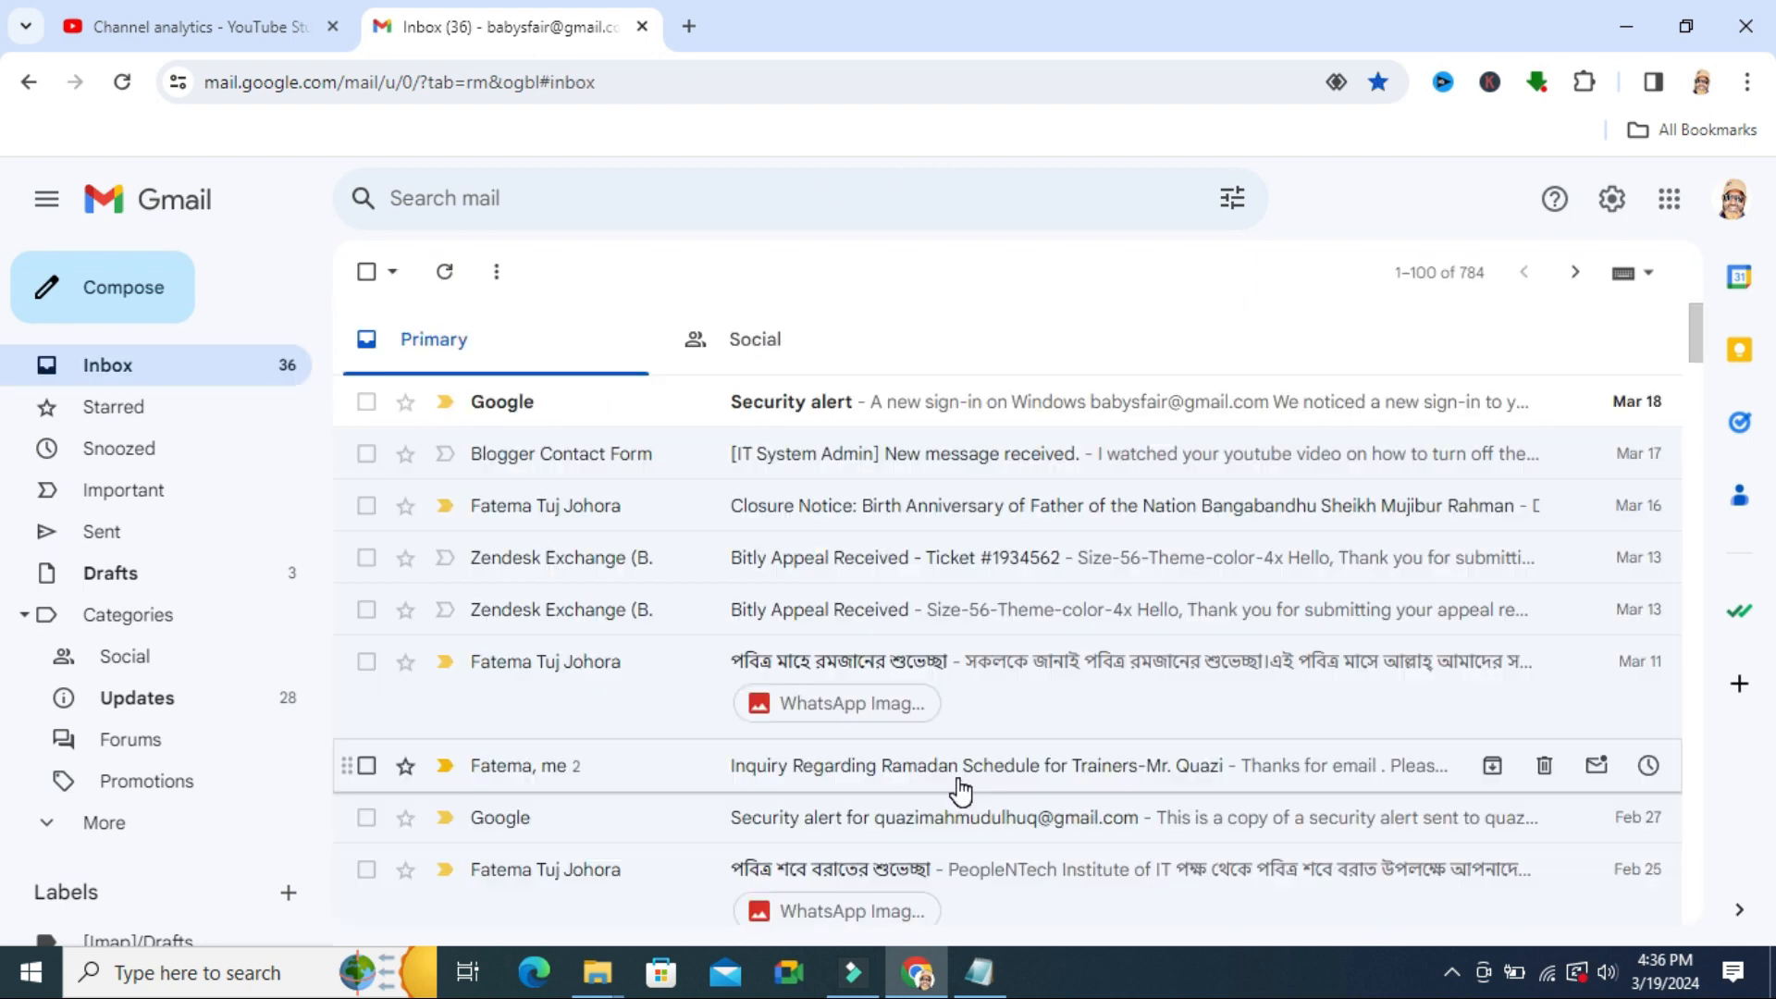